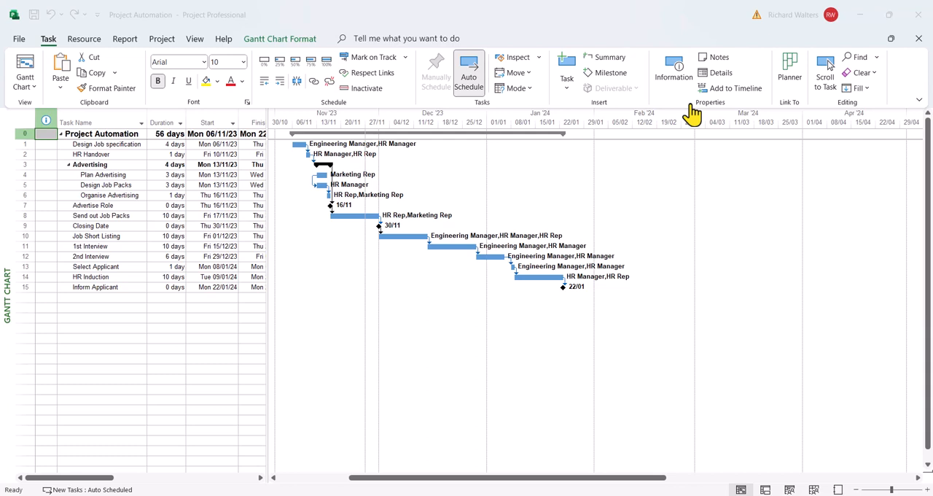
mouse_move(703, 105)
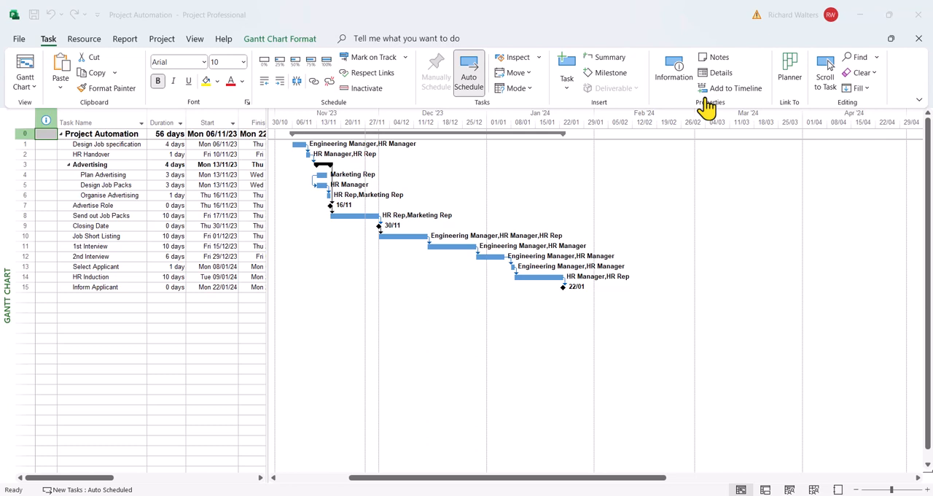
mouse_move(211, 144)
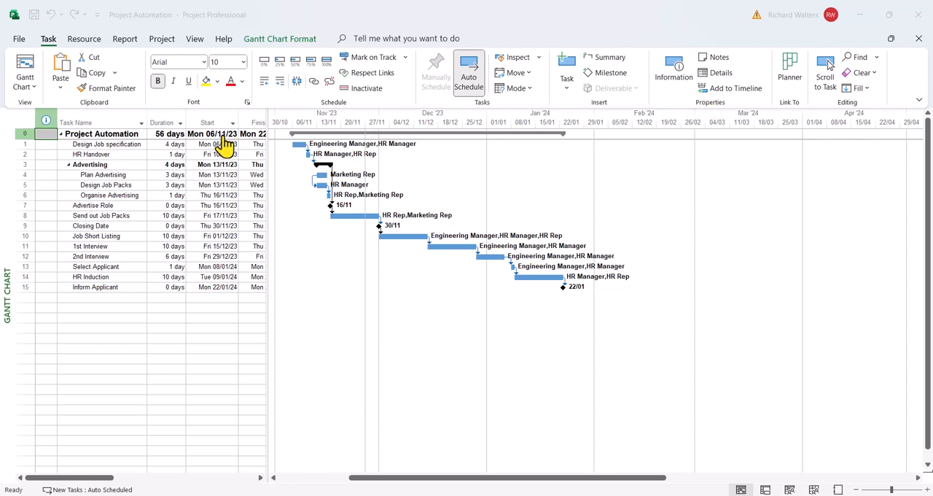
mouse_move(208, 149)
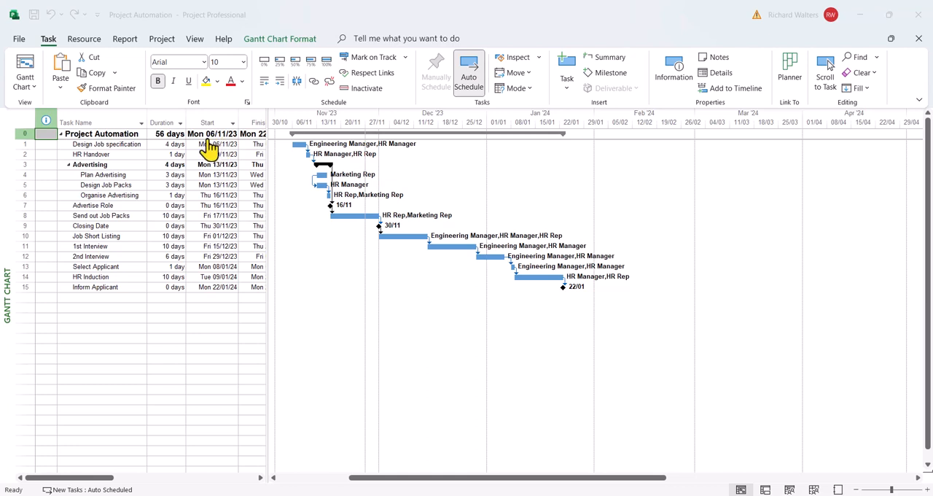
mouse_move(213, 160)
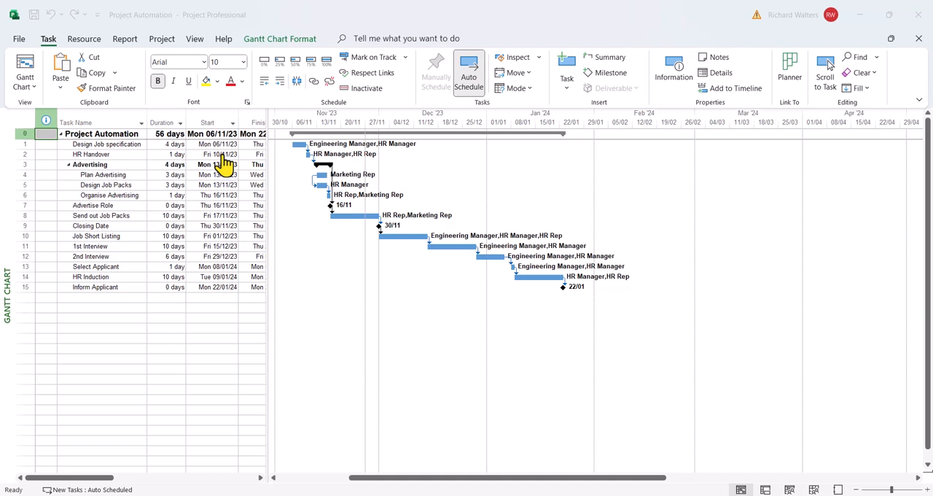
mouse_move(245, 167)
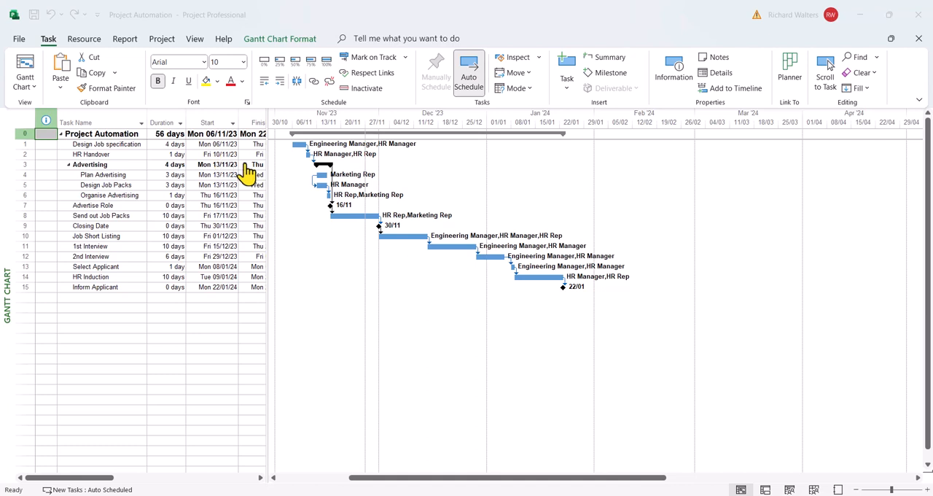
mouse_move(233, 144)
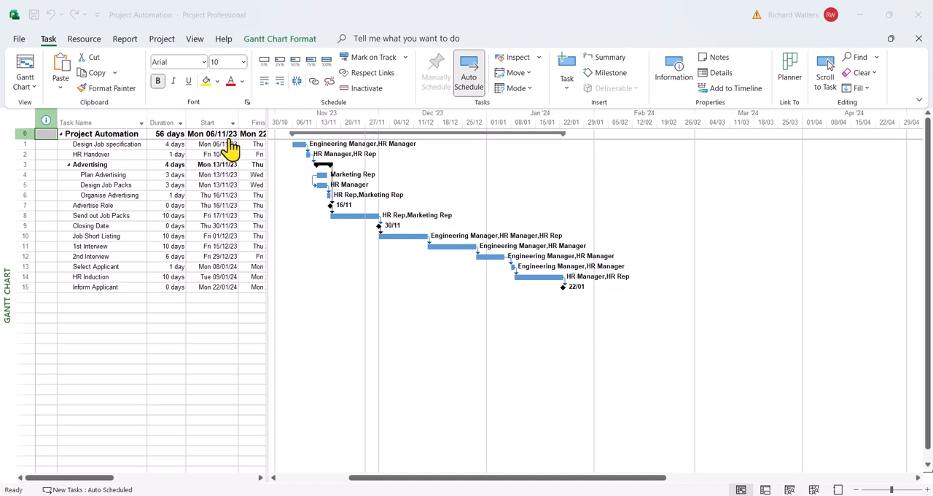
In Project Information, pick Mon 04/12/23 as the new project start date
left_click(161, 38)
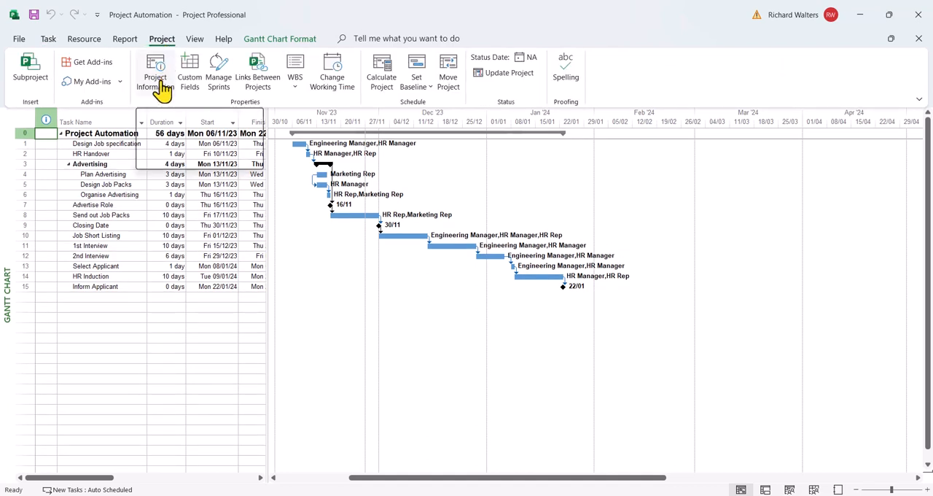
mouse_move(157, 73)
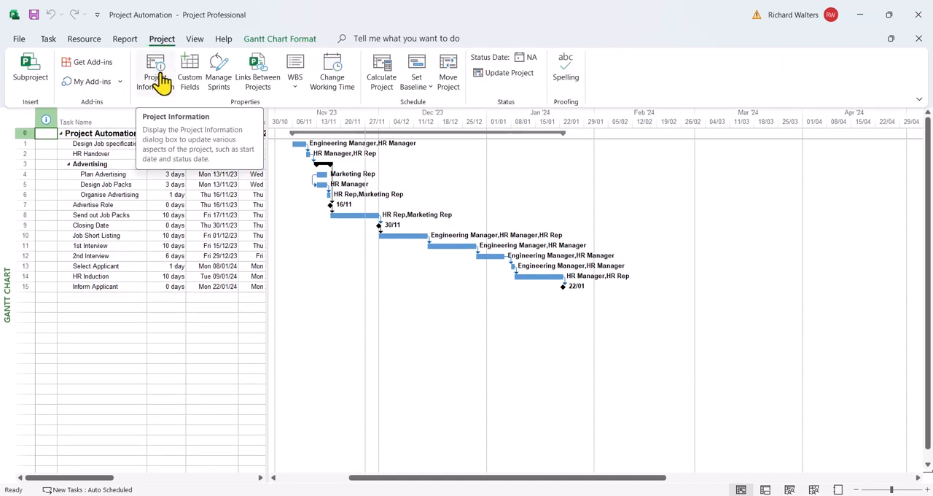
left_click(155, 70)
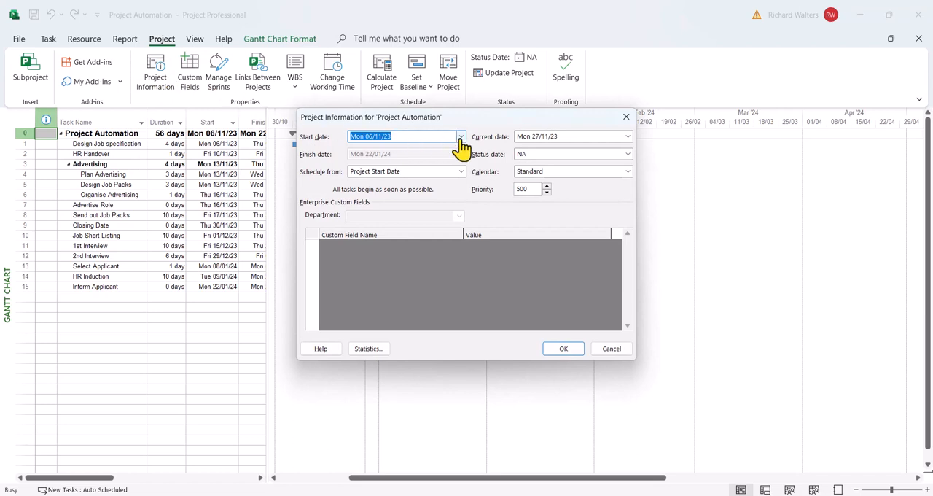
left_click(461, 137)
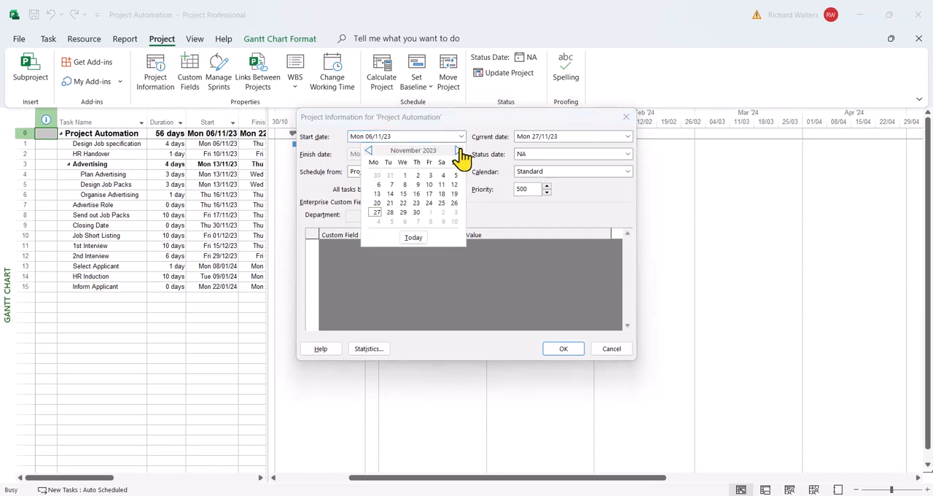
left_click(458, 150)
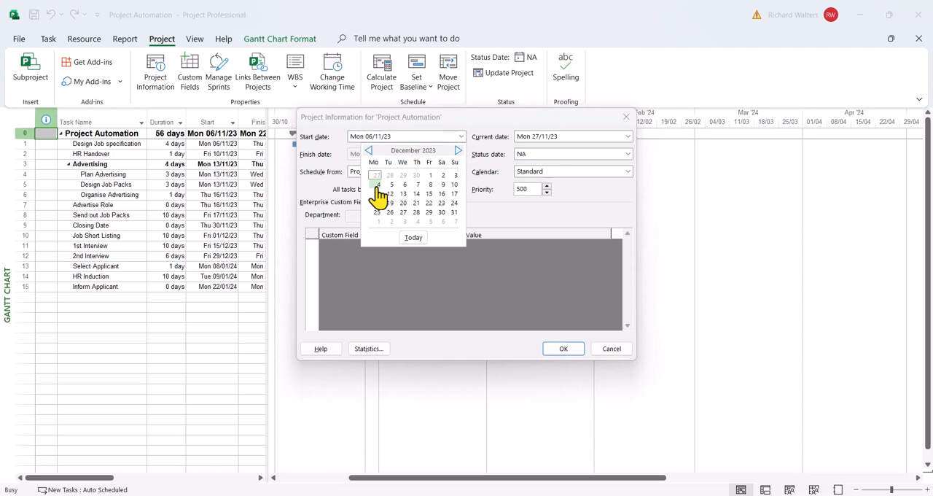
left_click(376, 184)
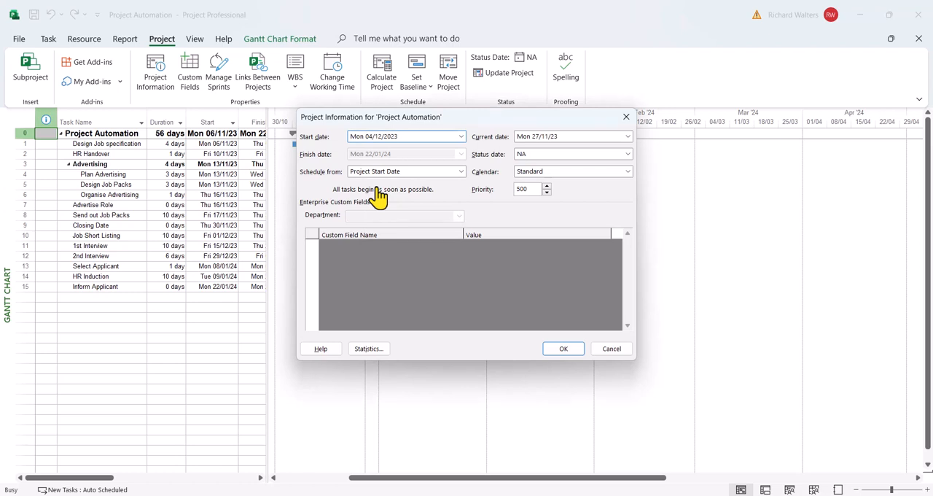
mouse_move(546, 379)
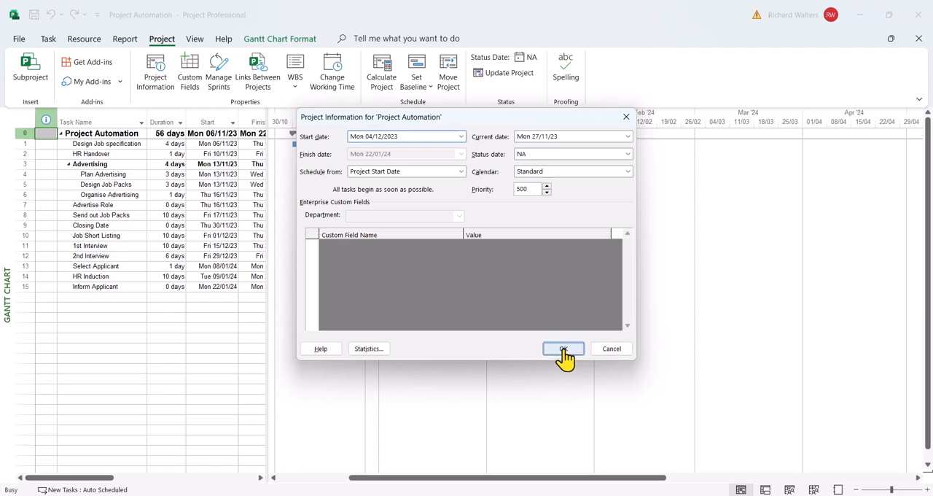
Confirm the new start so every task reschedules from Mon 04/12/23
left_click(563, 347)
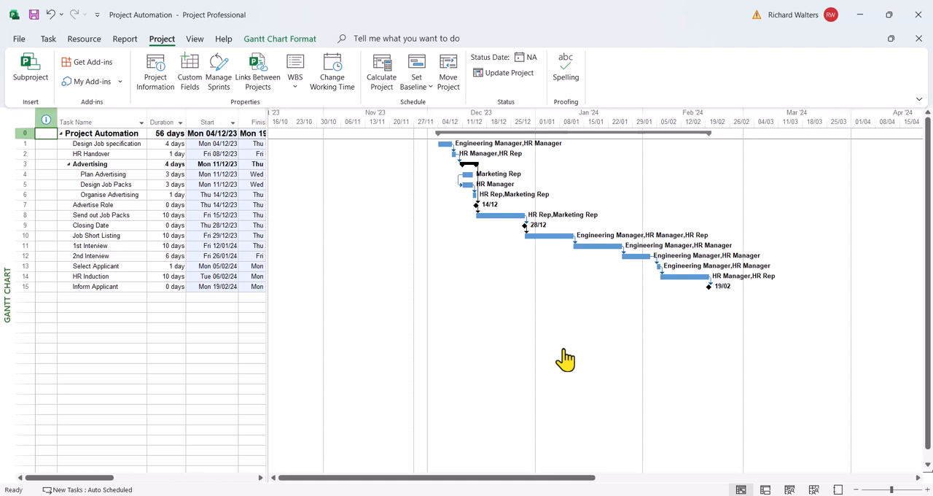
mouse_move(197, 294)
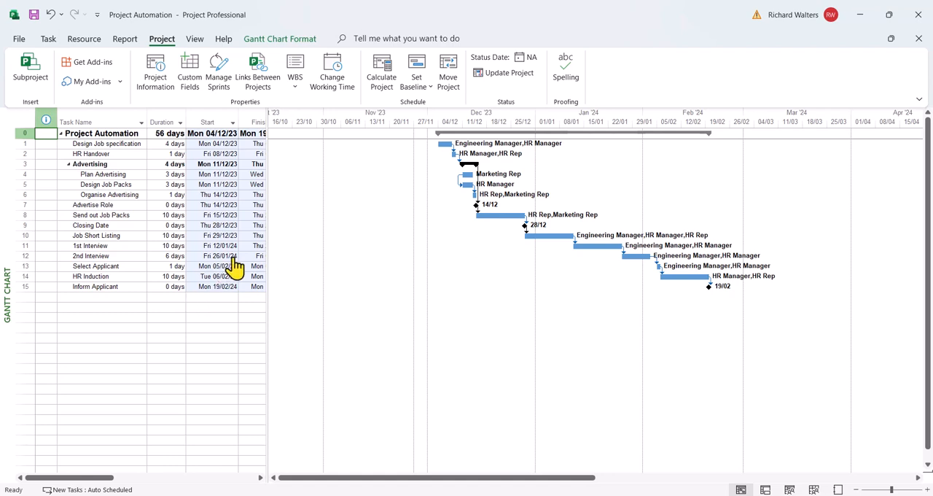
mouse_move(460, 144)
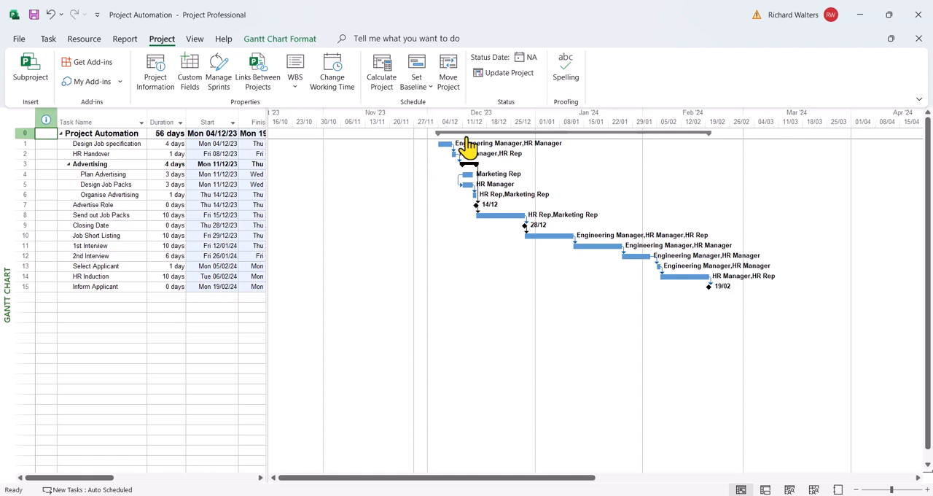
mouse_move(474, 162)
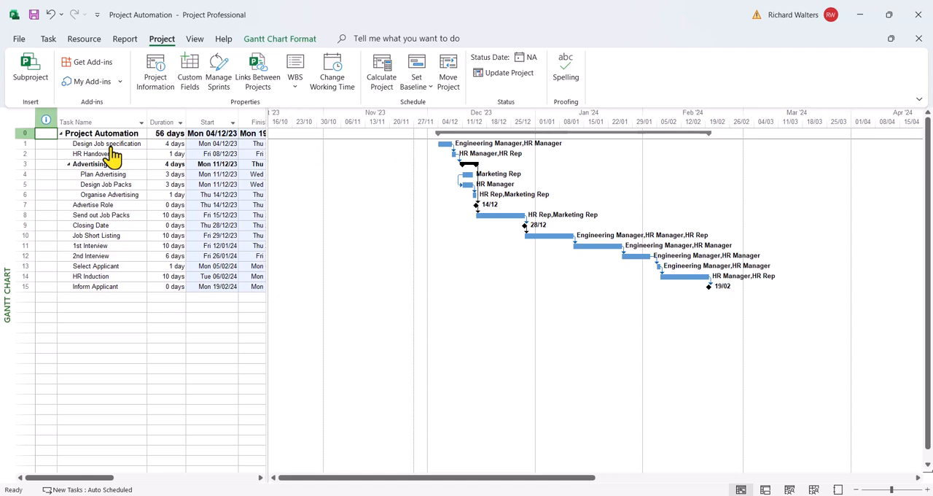
mouse_move(117, 166)
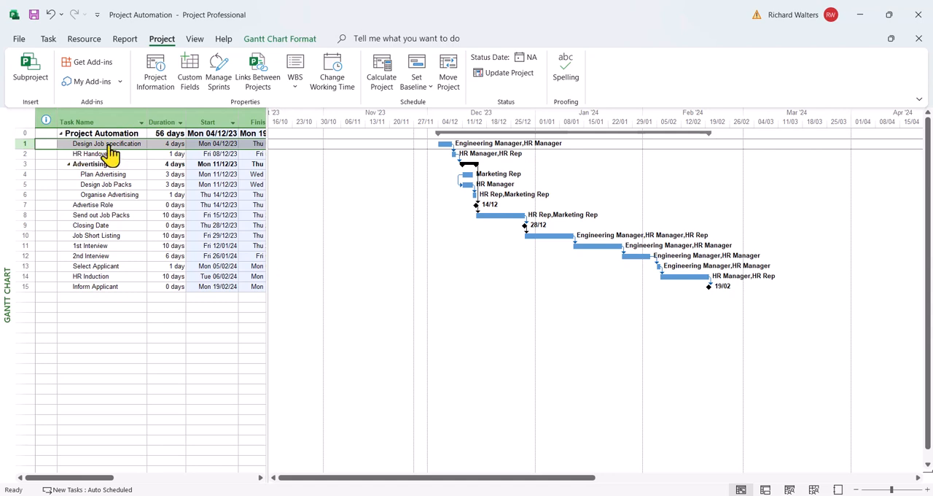
Give Design Job specification a Start No Earlier Than constraint dated Mon 15/01/24
double_click(108, 143)
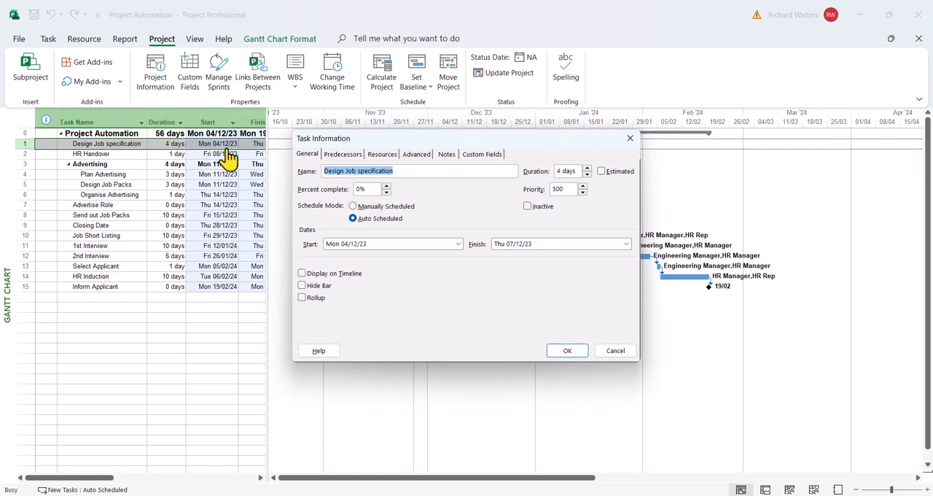
left_click(417, 154)
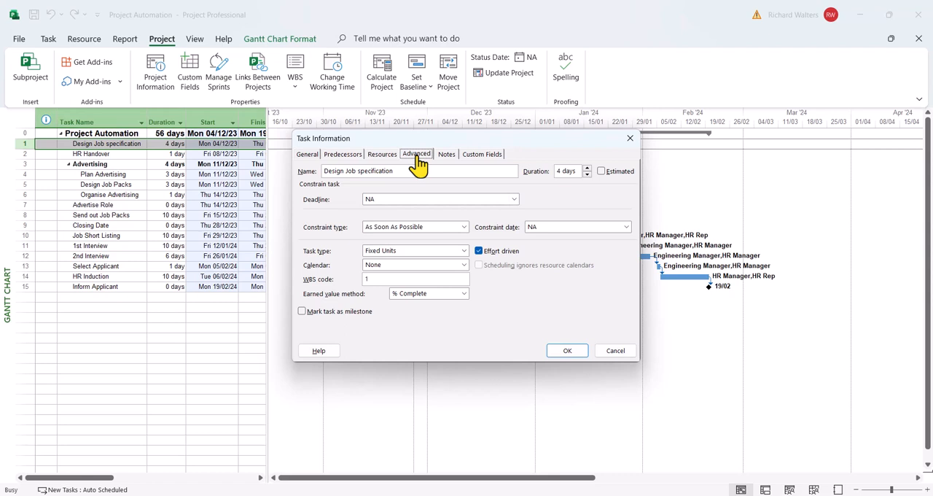
mouse_move(432, 237)
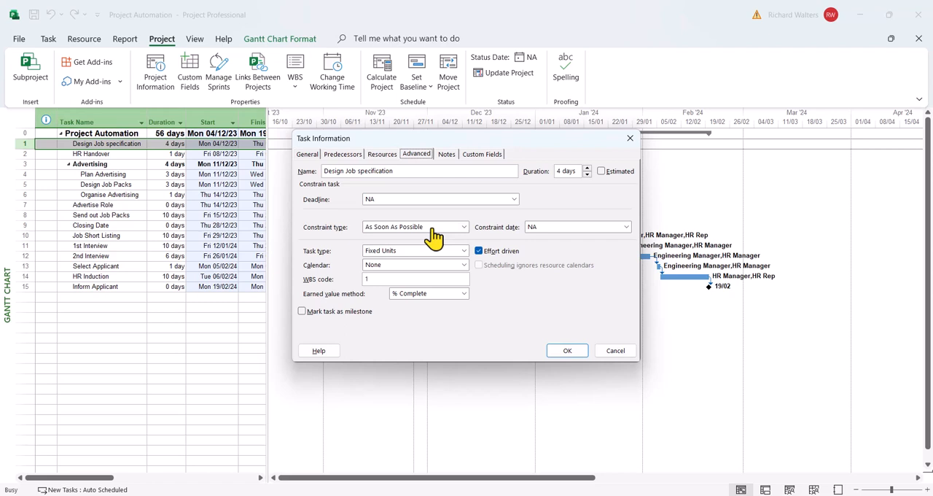
left_click(467, 228)
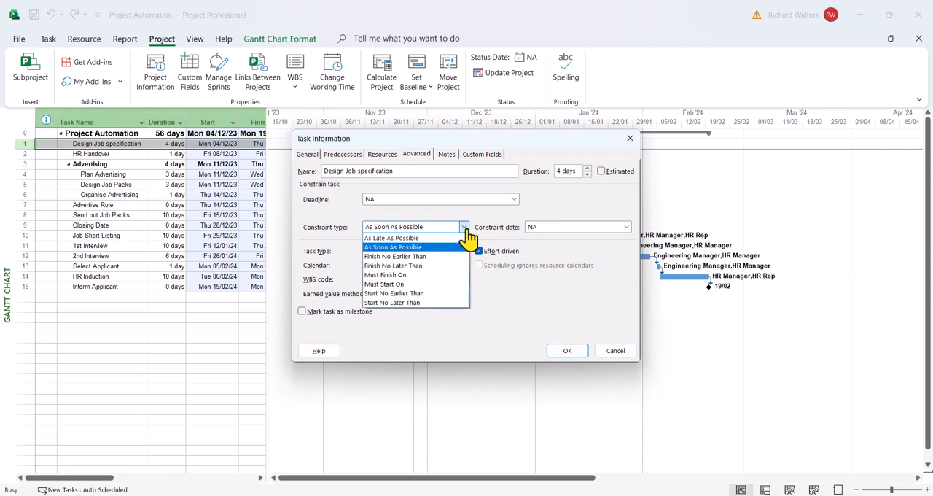
left_click(393, 293)
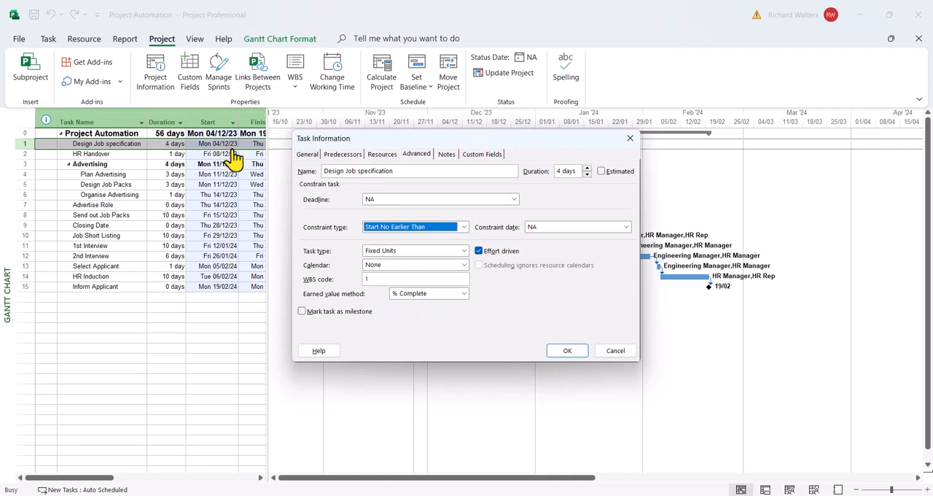
left_click(624, 227)
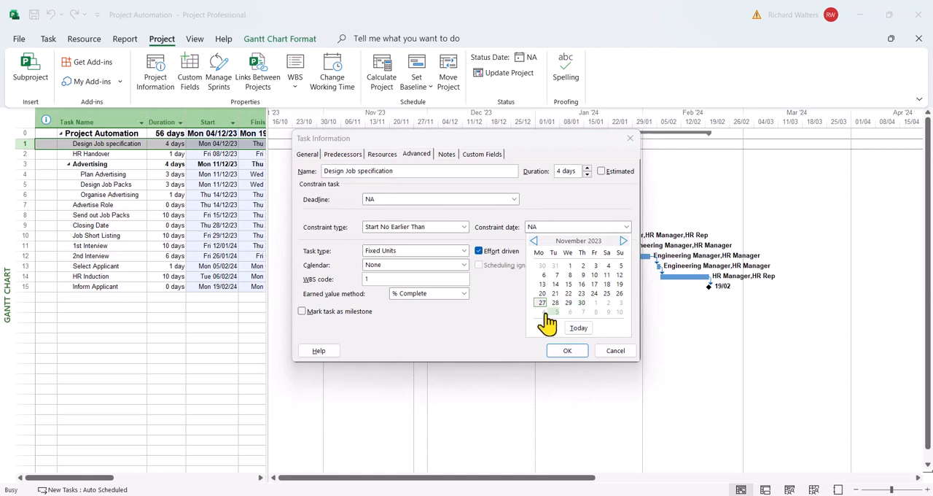
left_click(542, 312)
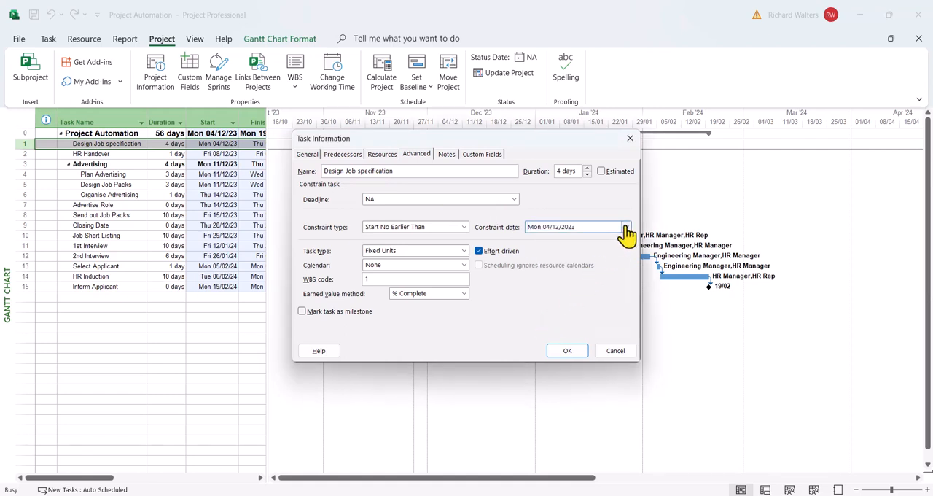
left_click(624, 226)
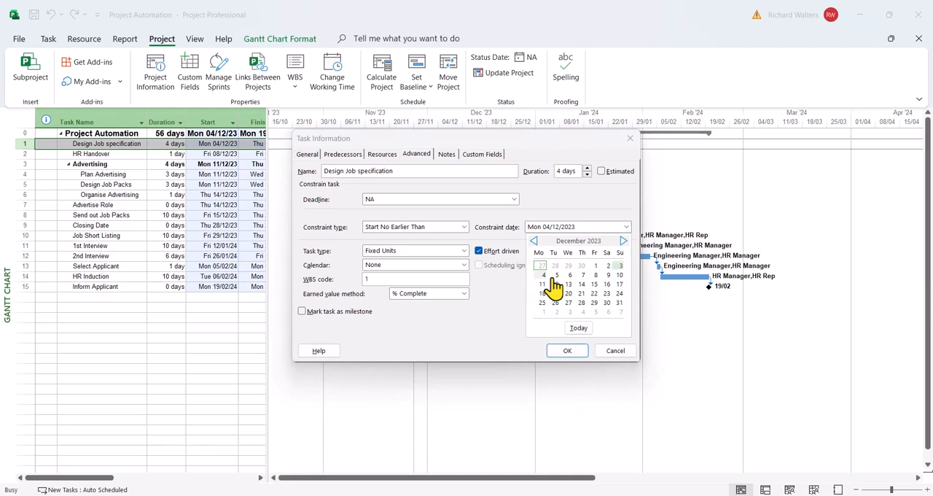
left_click(624, 241)
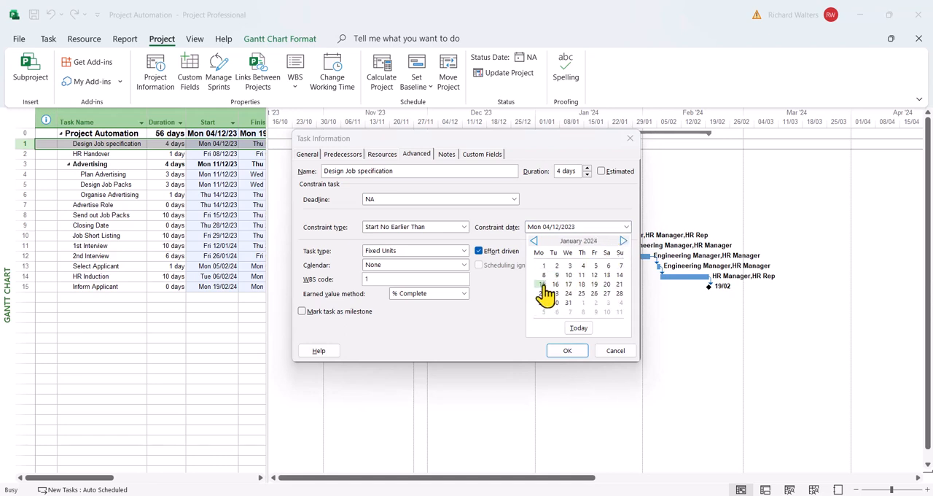
left_click(544, 283)
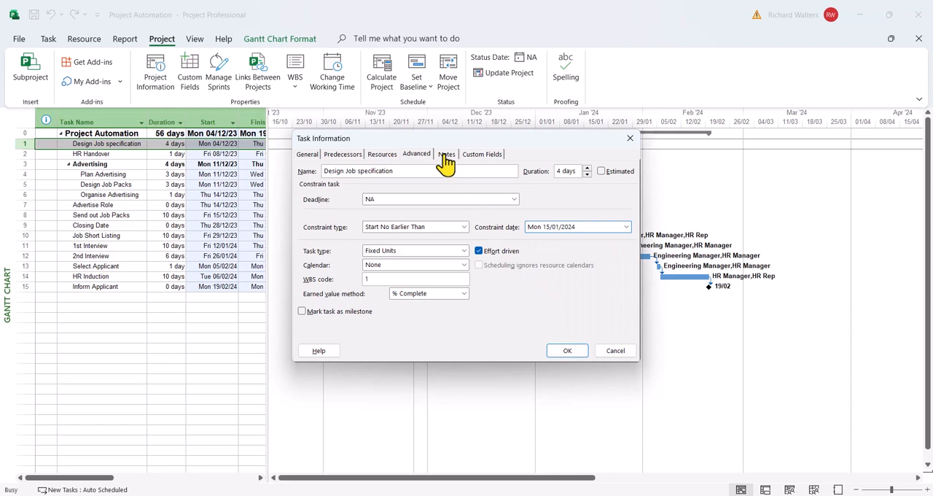
Add the note 'Project delayed due to long term illness of the Engineering Manager.' and apply it
left_click(447, 155)
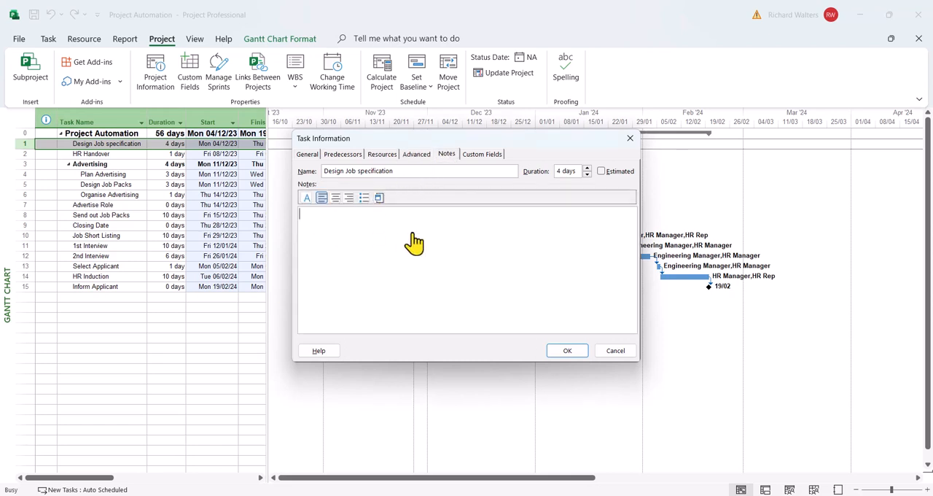
type("Project delayed due to long term illness of the Engineering Manager.")
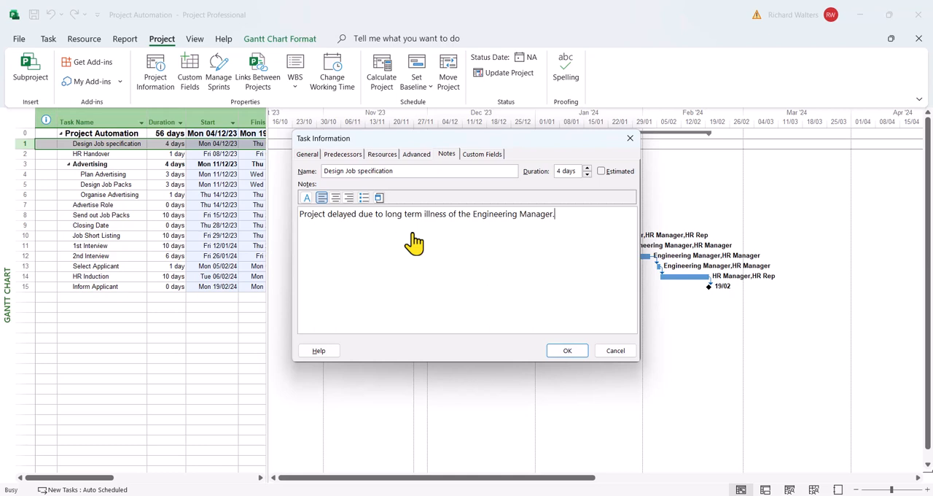
mouse_move(400, 239)
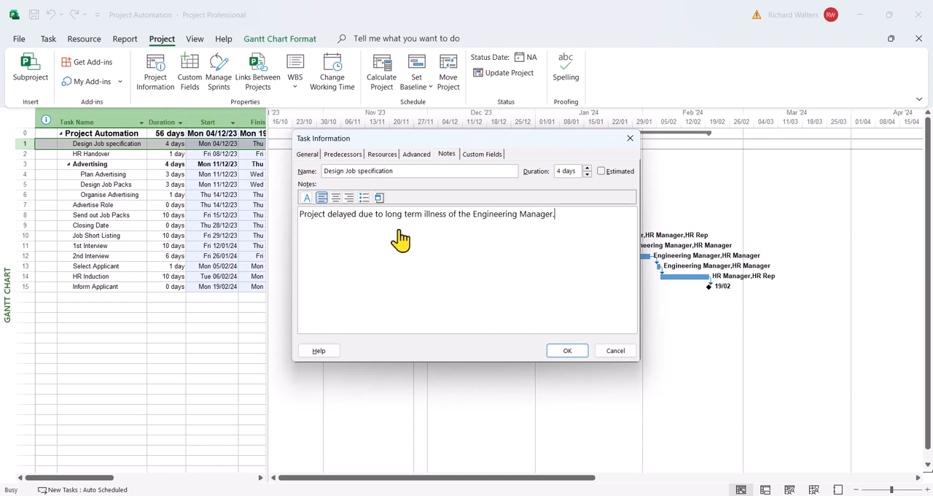
mouse_move(383, 236)
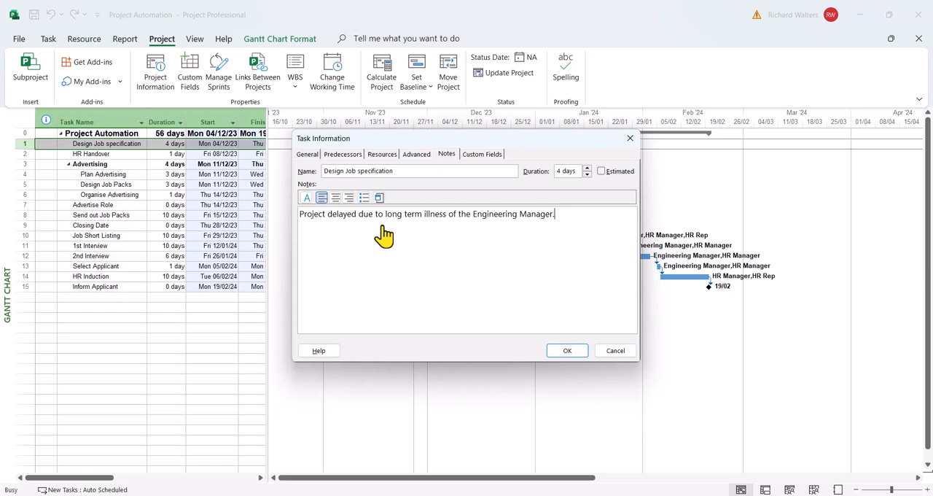
left_click(567, 350)
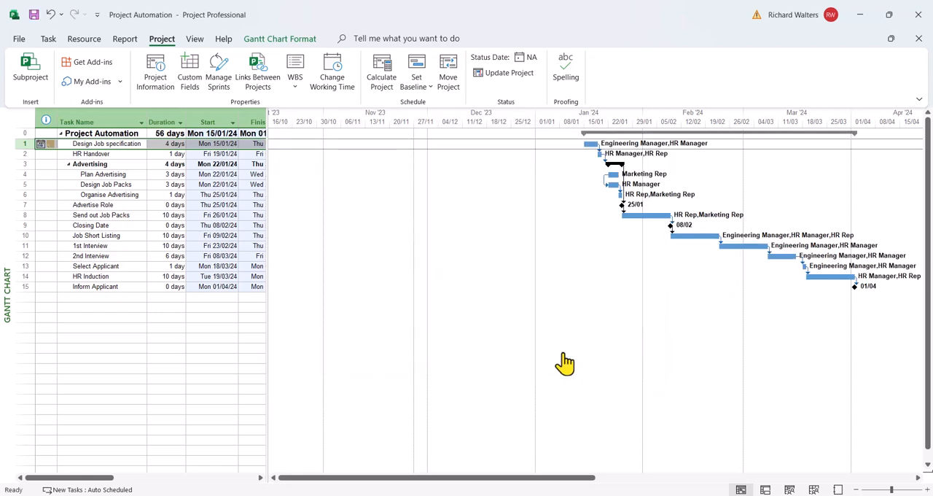
Select the 2nd Interview task and bring up its Task Information
left_click(215, 144)
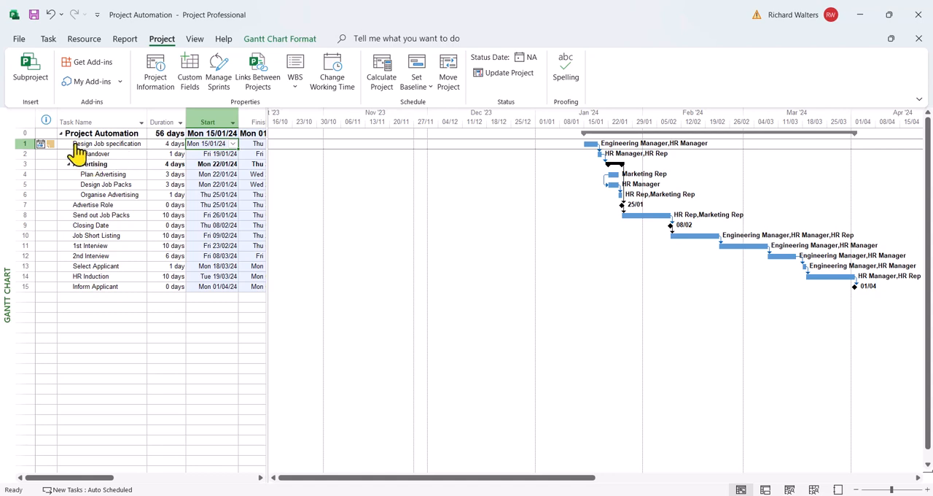
left_click(45, 123)
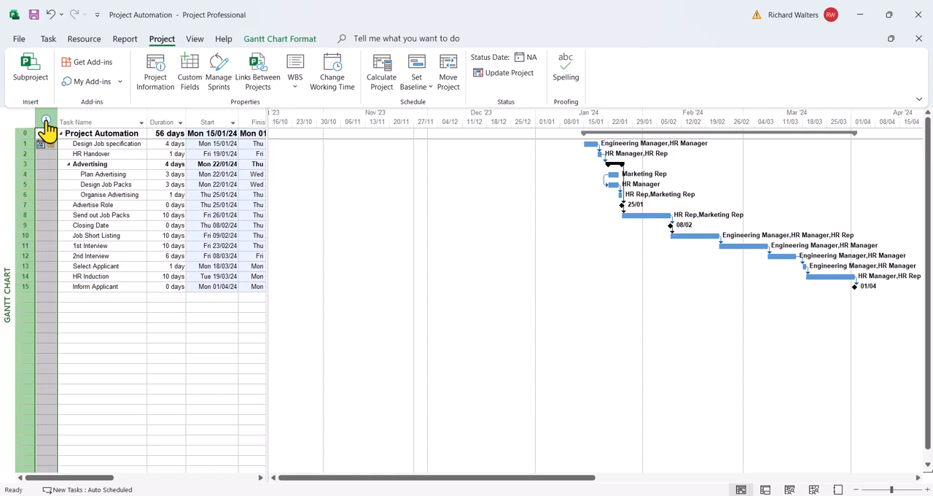
mouse_move(43, 153)
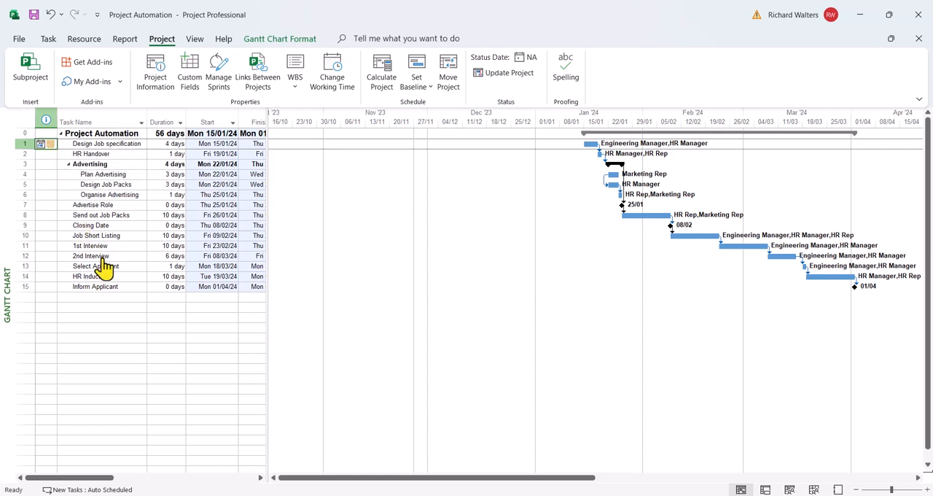
left_click(91, 257)
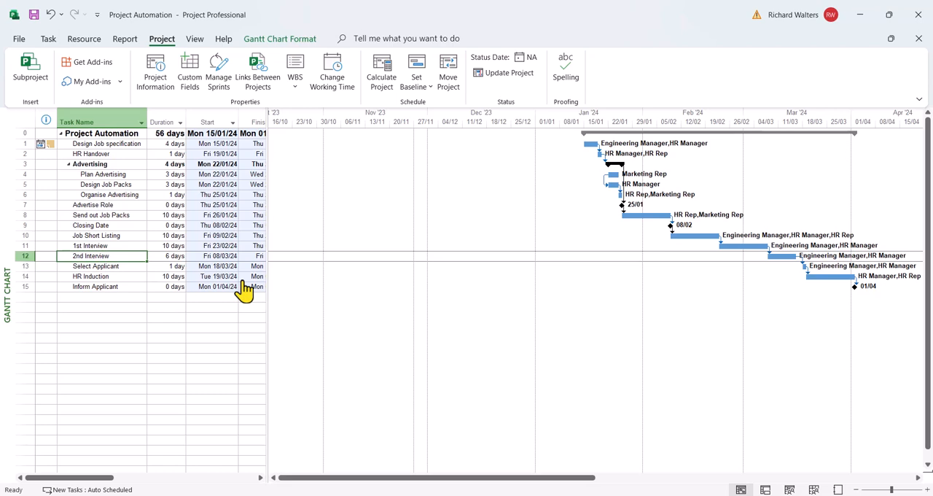
mouse_move(193, 322)
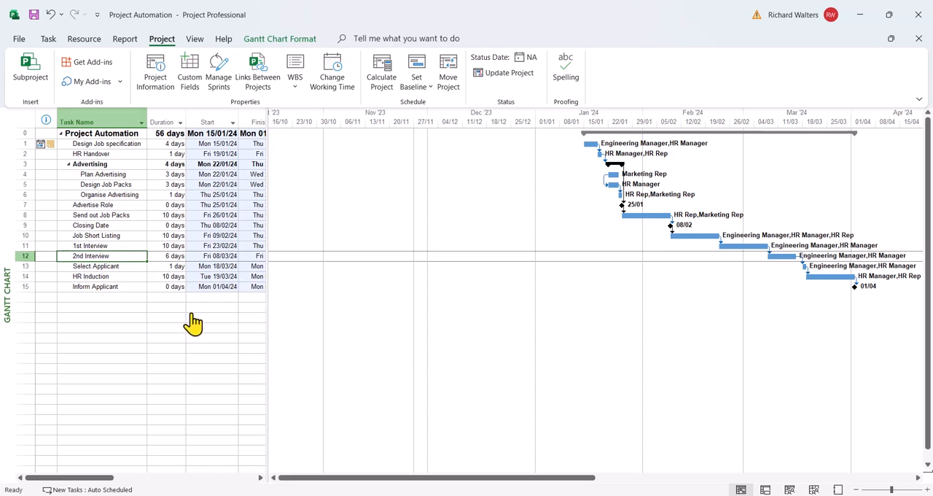
mouse_move(189, 325)
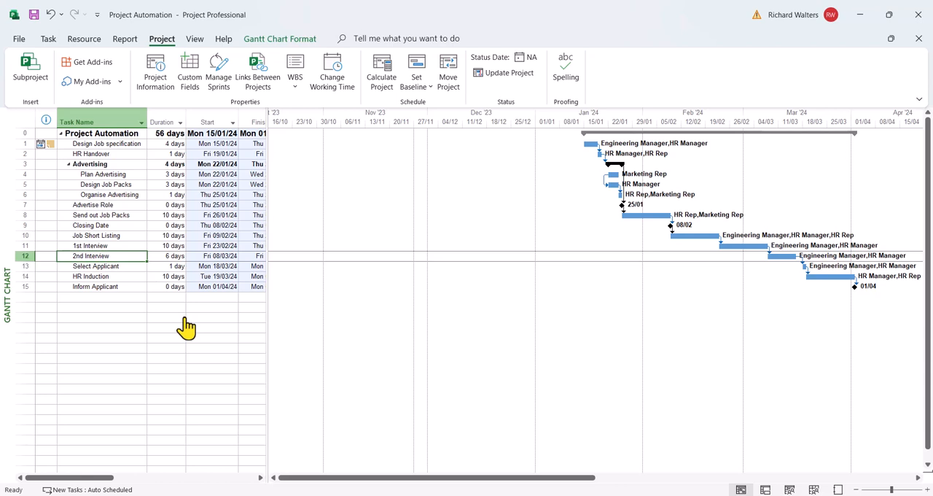
mouse_move(137, 277)
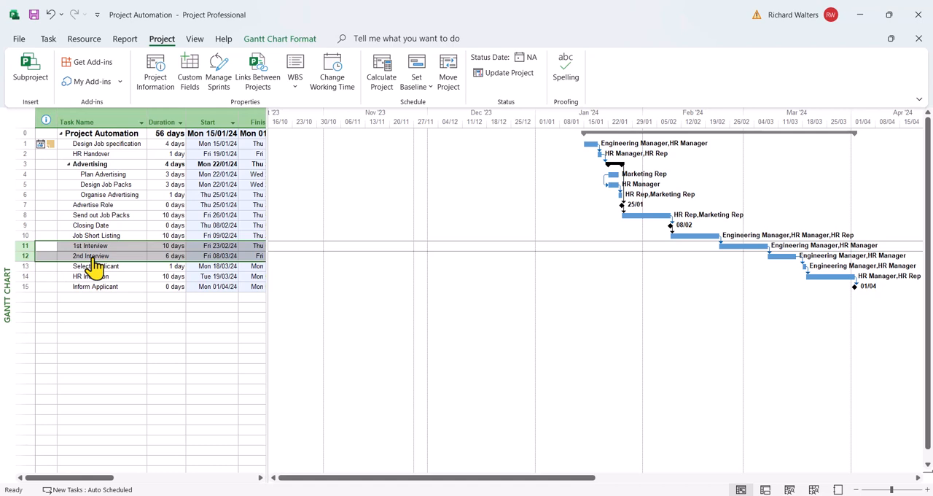
left_click(95, 257)
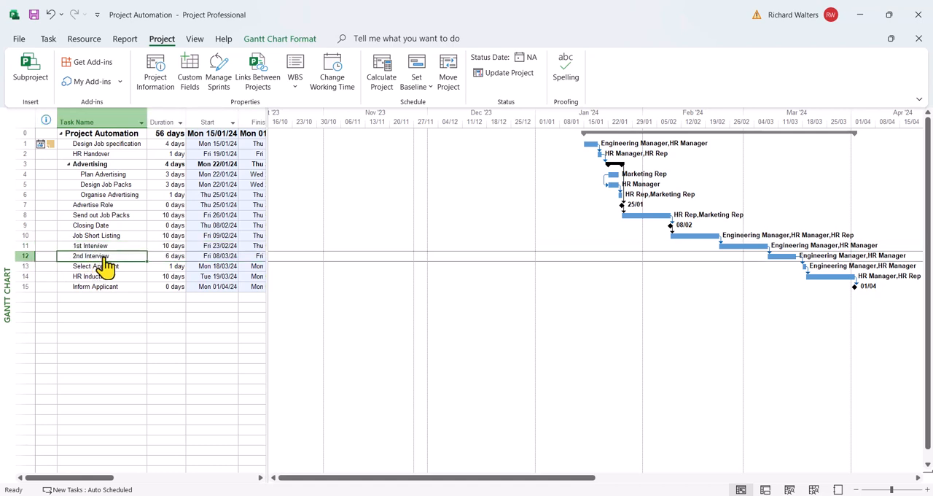
double_click(91, 257)
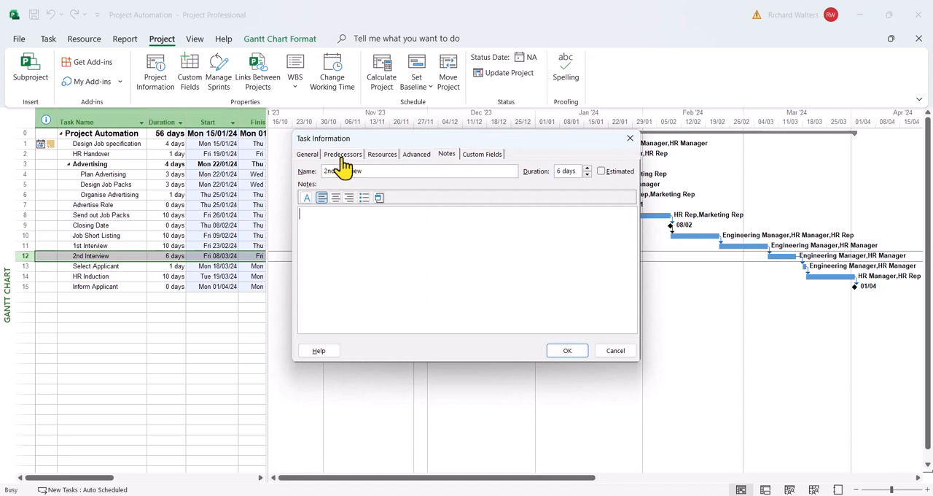
Show 2nd Interview's predecessor link from 1st Interview to set a 2-day lag
left_click(343, 155)
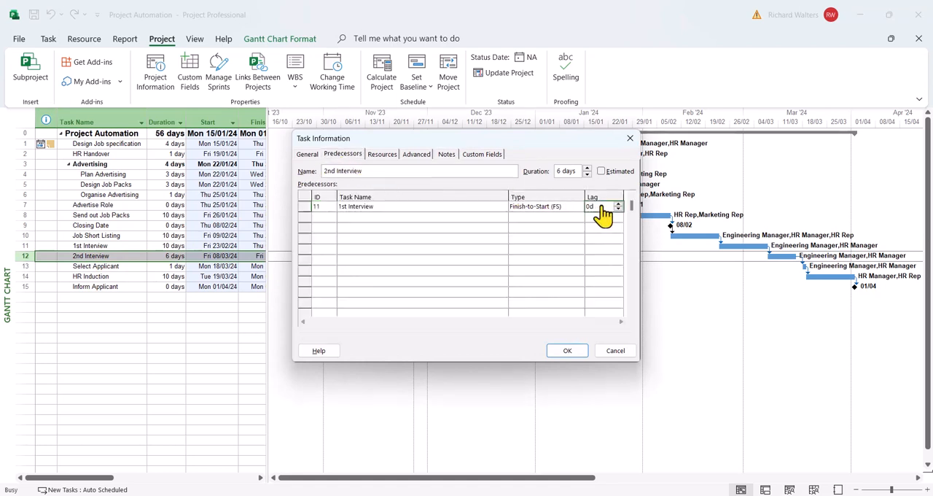
mouse_move(602, 256)
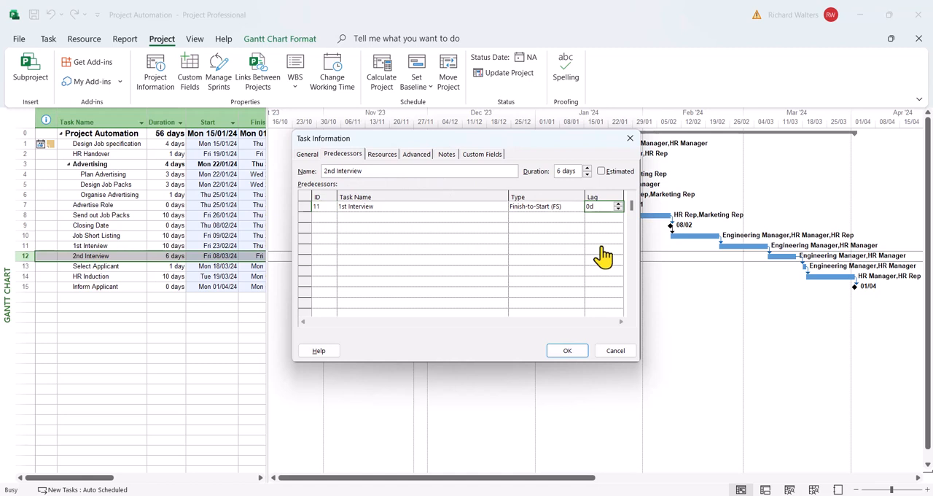
mouse_move(611, 266)
type("2")
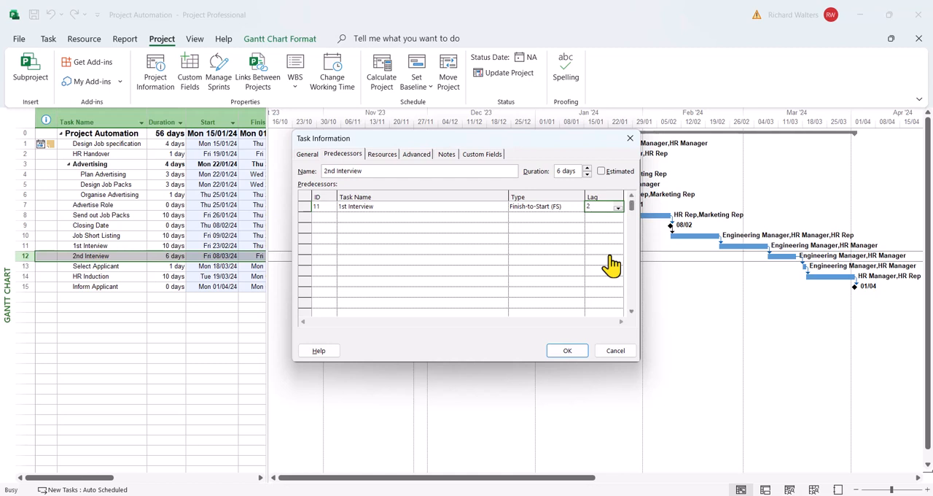
mouse_move(159, 140)
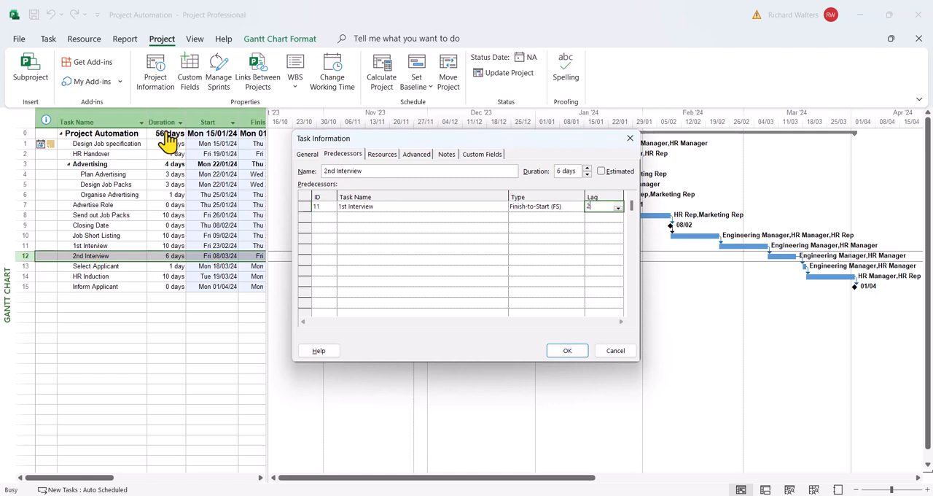
mouse_move(172, 275)
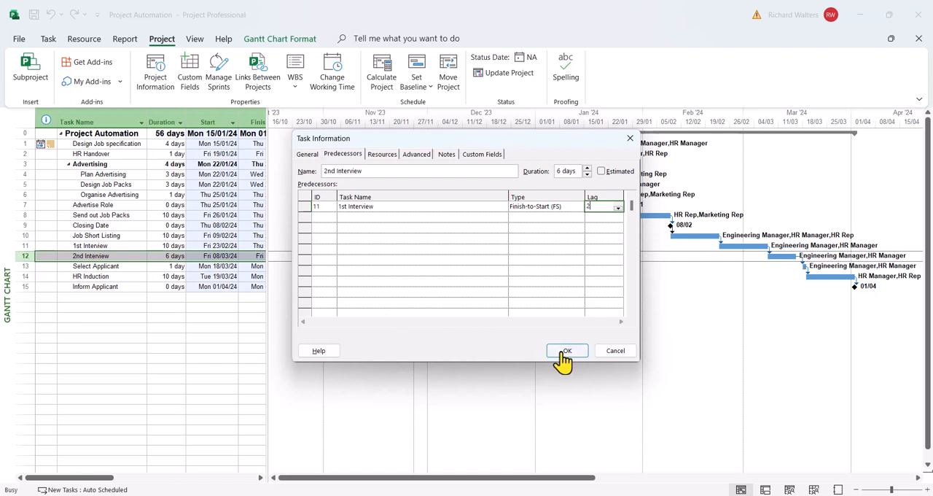
Confirm the 2-day lag (58 days) and widen the Predecessors column to show full links
left_click(566, 350)
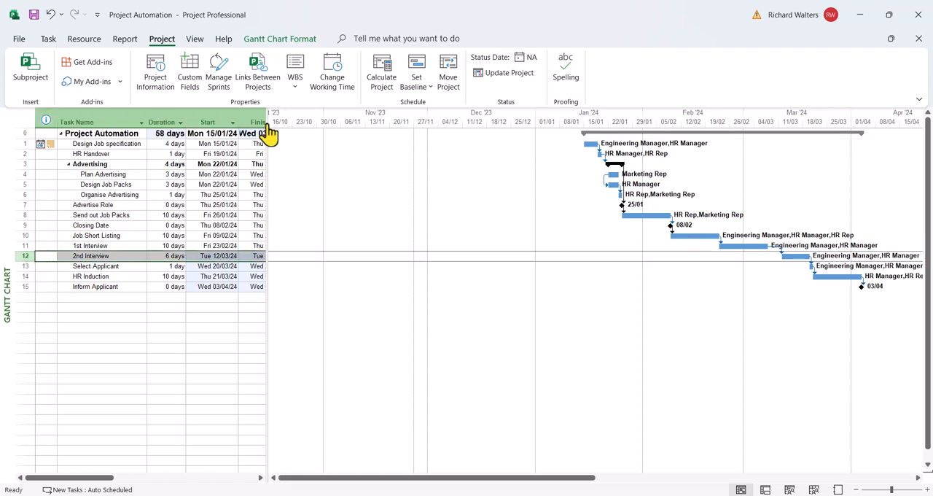
mouse_move(309, 140)
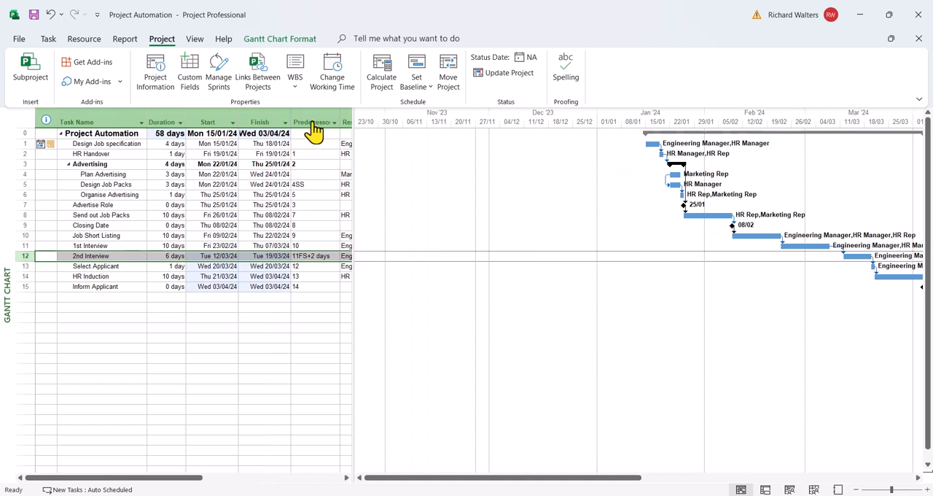
left_click(314, 122)
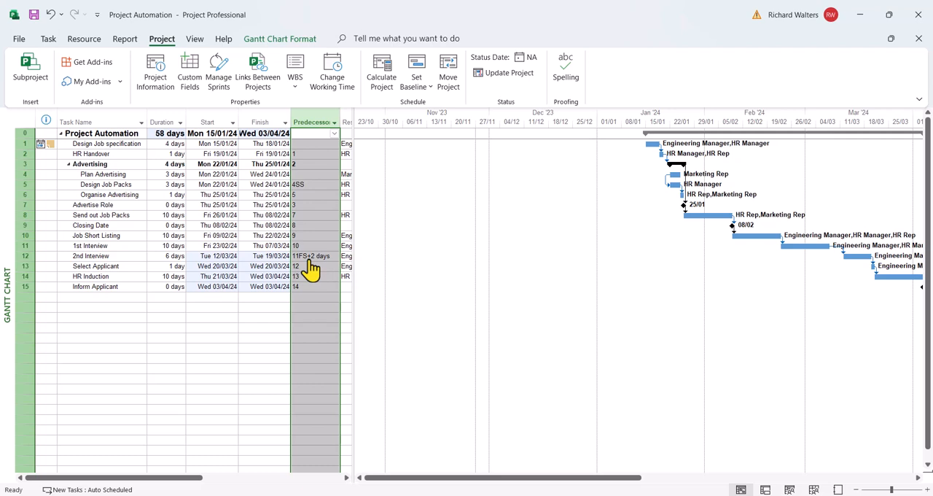
left_click(24, 256)
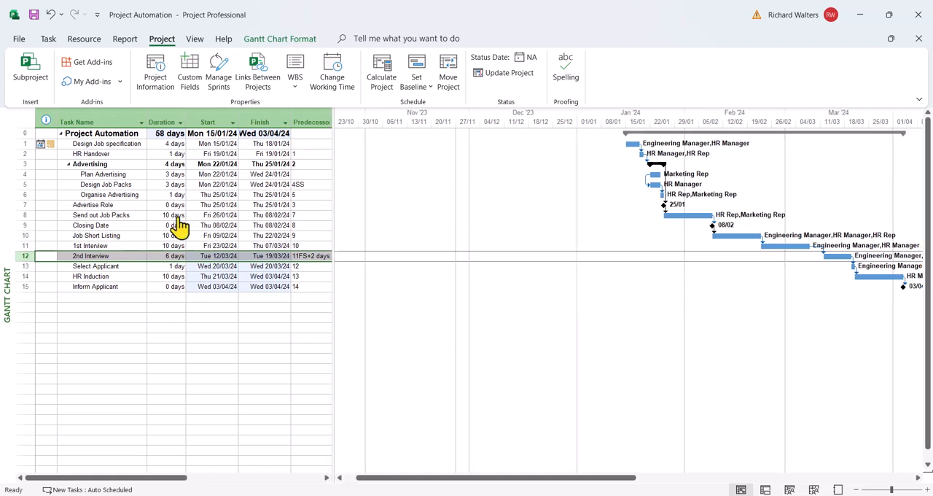
Change 2nd Interview's lag to -2d, shrinking the schedule to 54 days ending Thu 28/03/24
double_click(90, 255)
type("-2d")
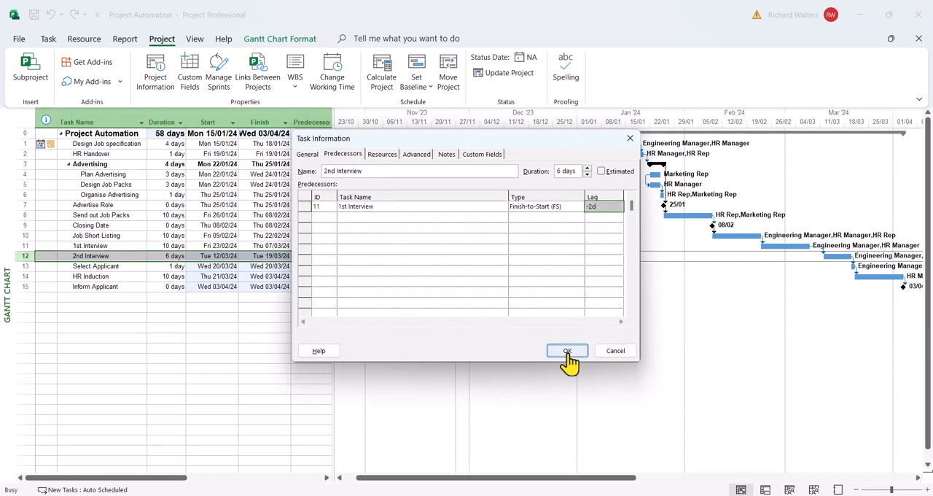
left_click(566, 349)
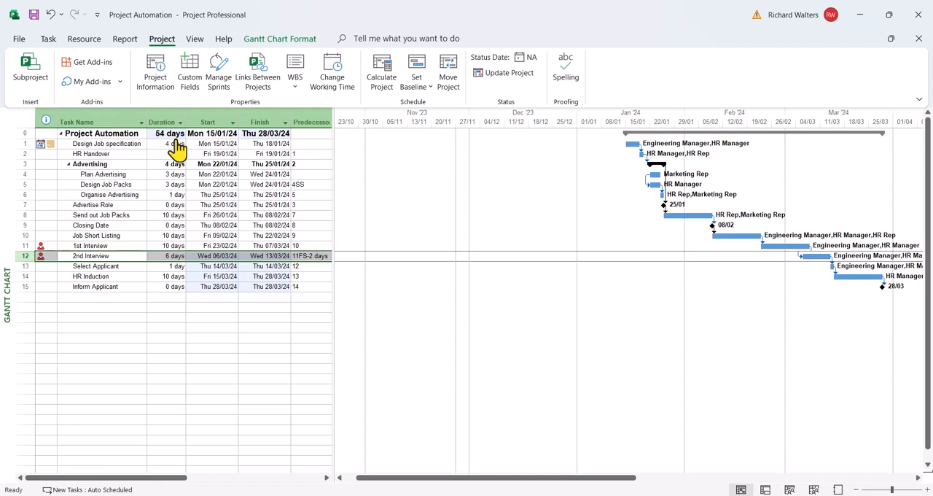
mouse_move(226, 372)
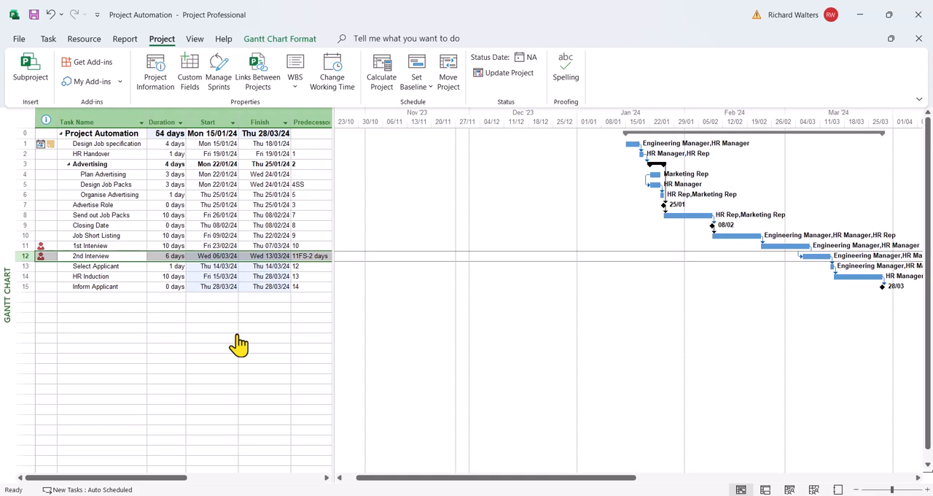
mouse_move(99, 220)
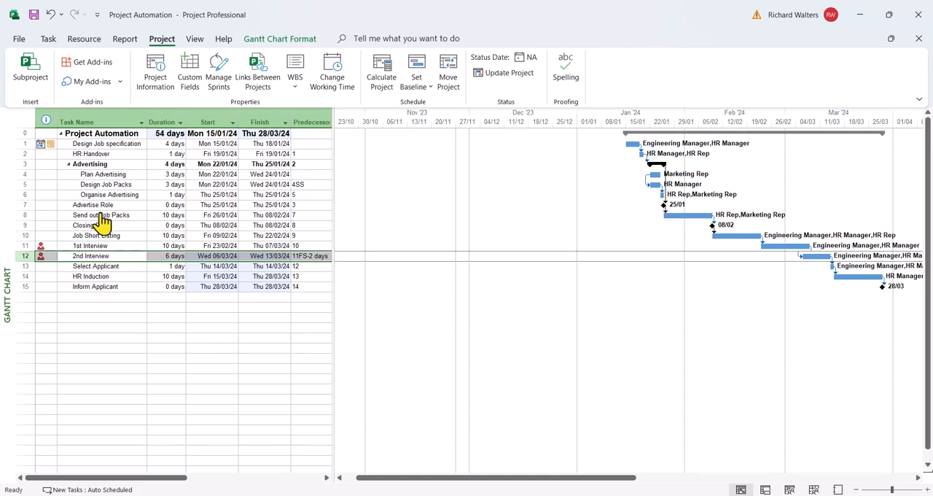